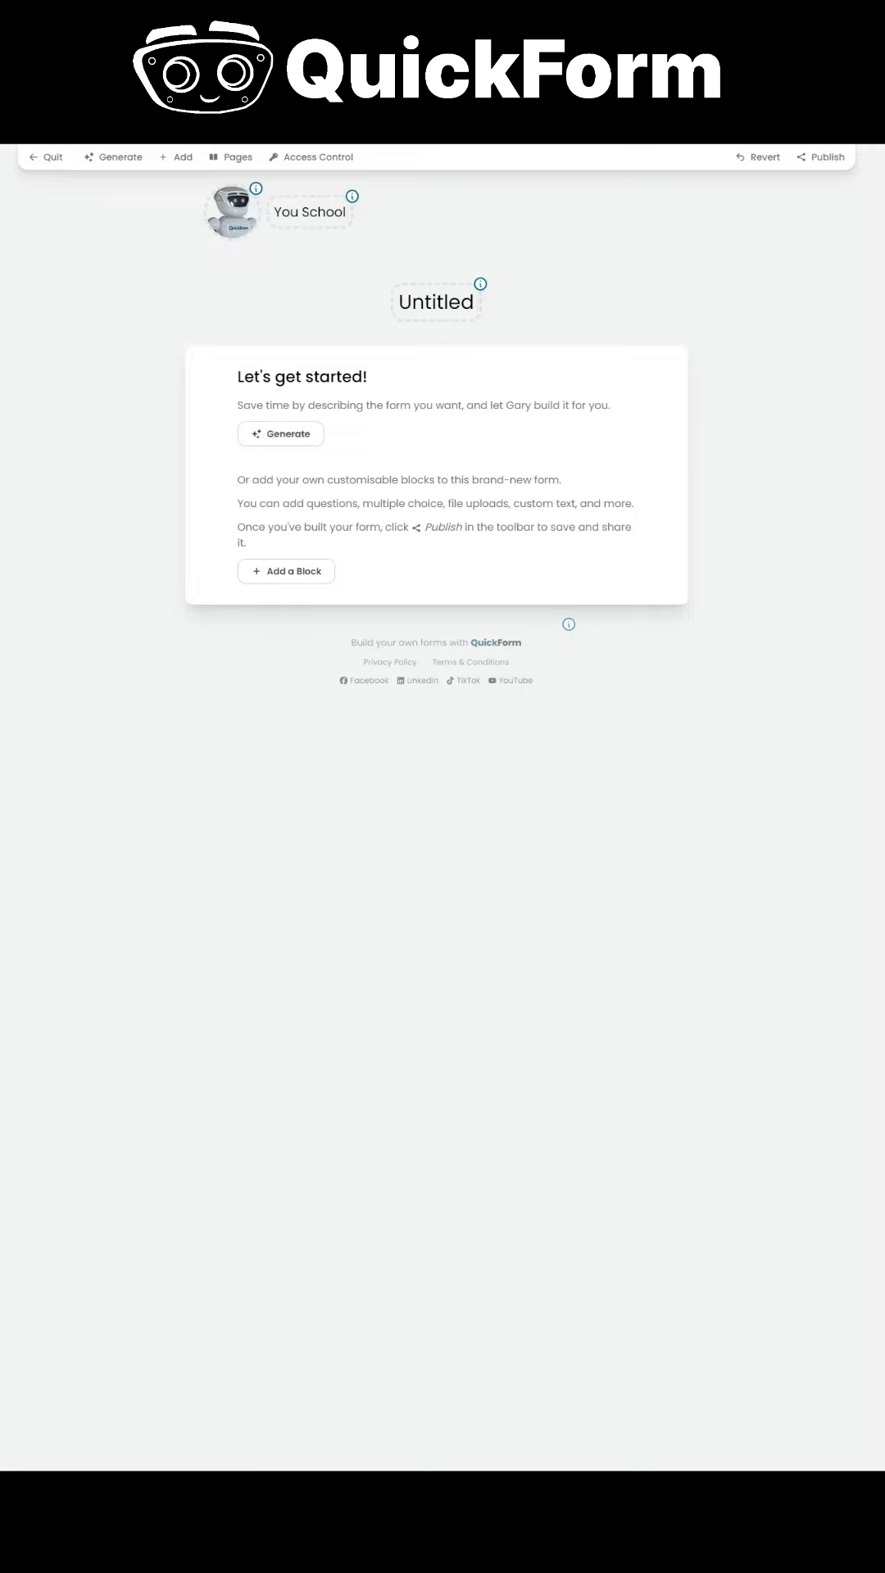
# - Describe a quiz assessing students' understanding of the Romeo and Juliet plot in the generator
pyautogui.click(282, 434)
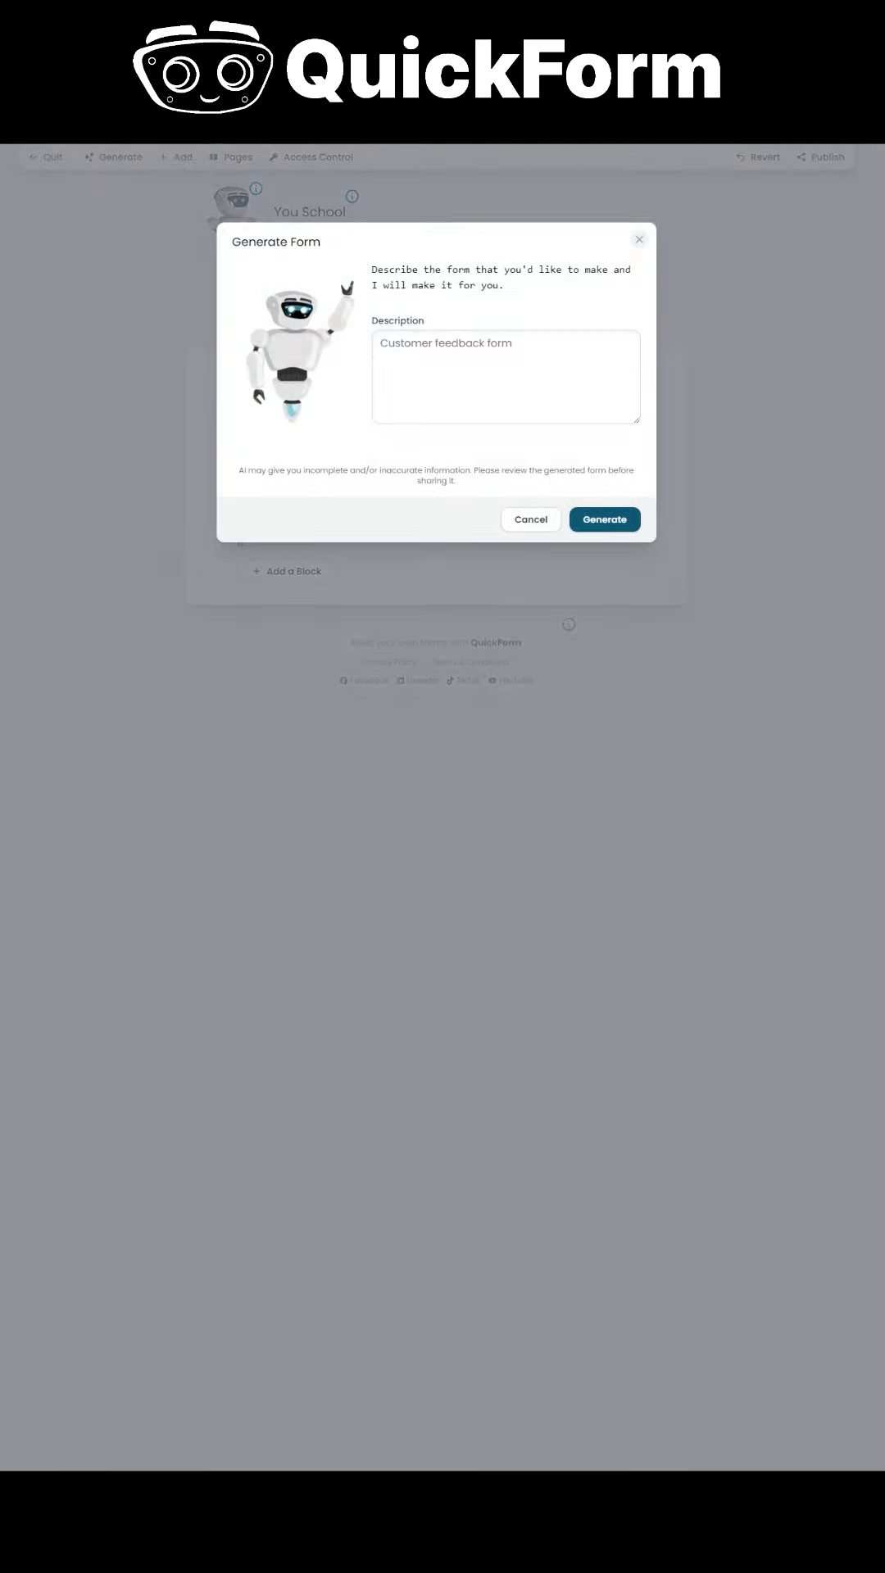
pyautogui.write("Design a quiz that assesses students' understanding of the plot of Romeo and Juliet. Include questions about key events in each act, focusing on how these events contribute to the overall story.")
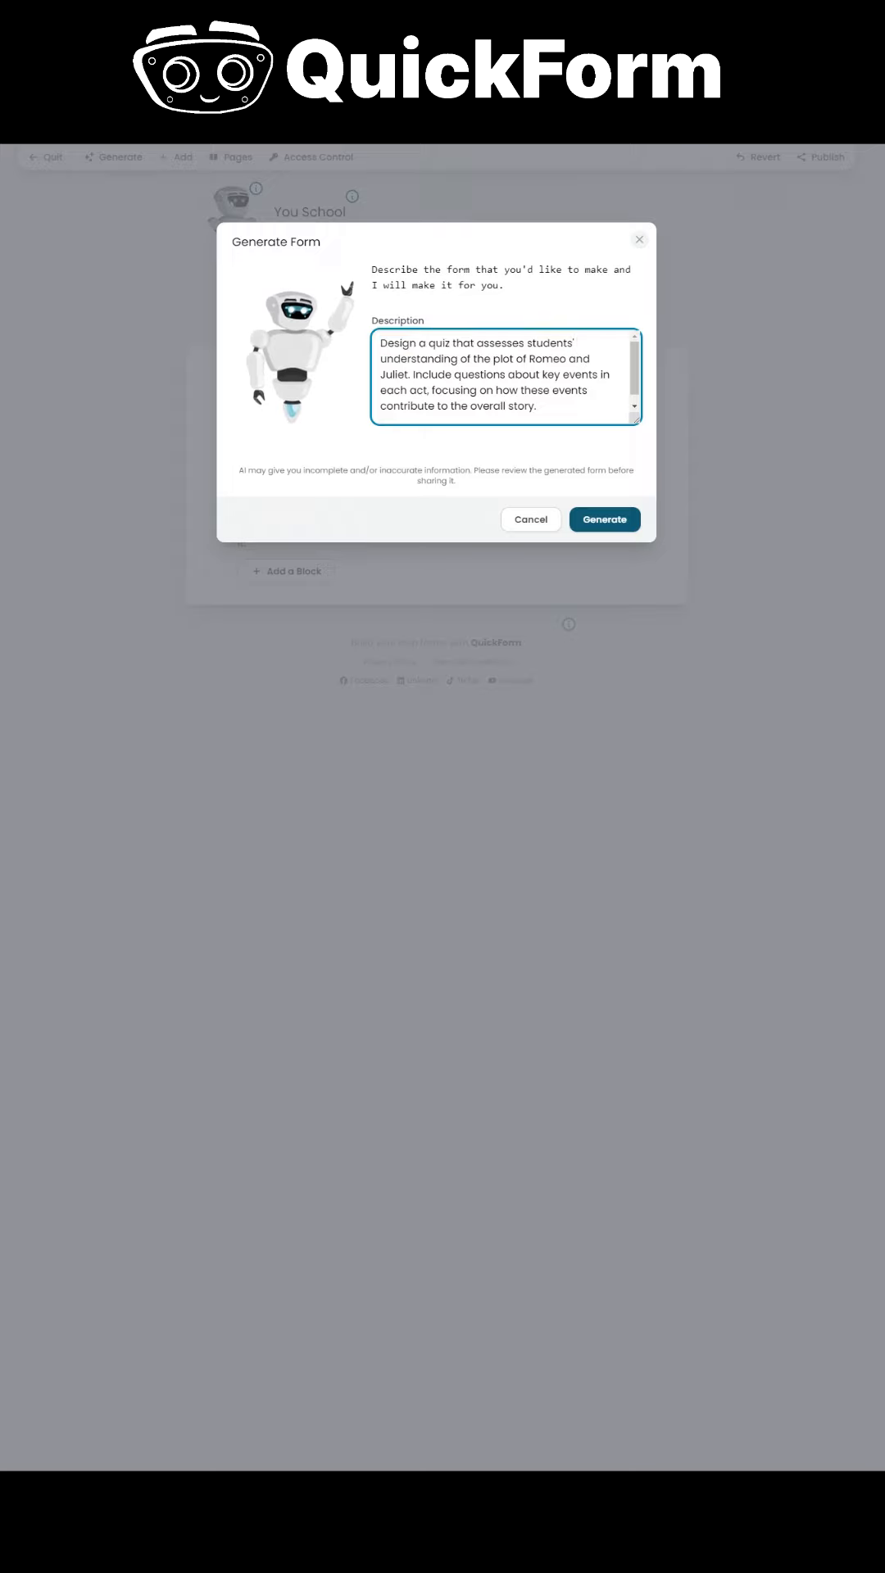
# - Generate the draft quiz with act headings and multiple-choice questions from the description
pyautogui.click(603, 519)
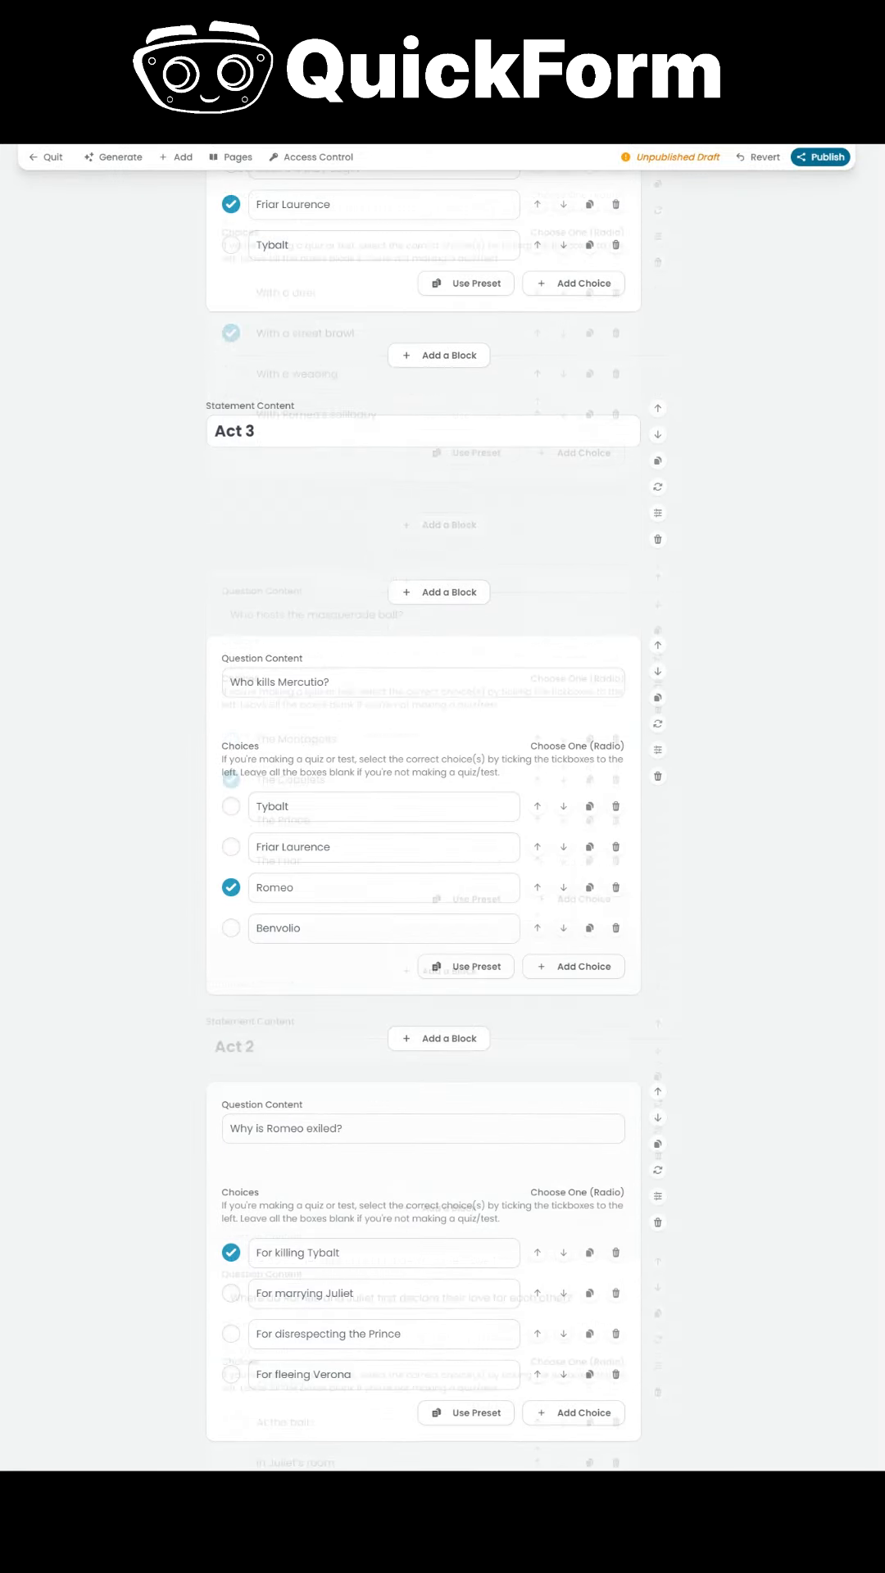
# - Publish the draft quiz, confirm it going live, and bring up the live form
pyautogui.click(819, 156)
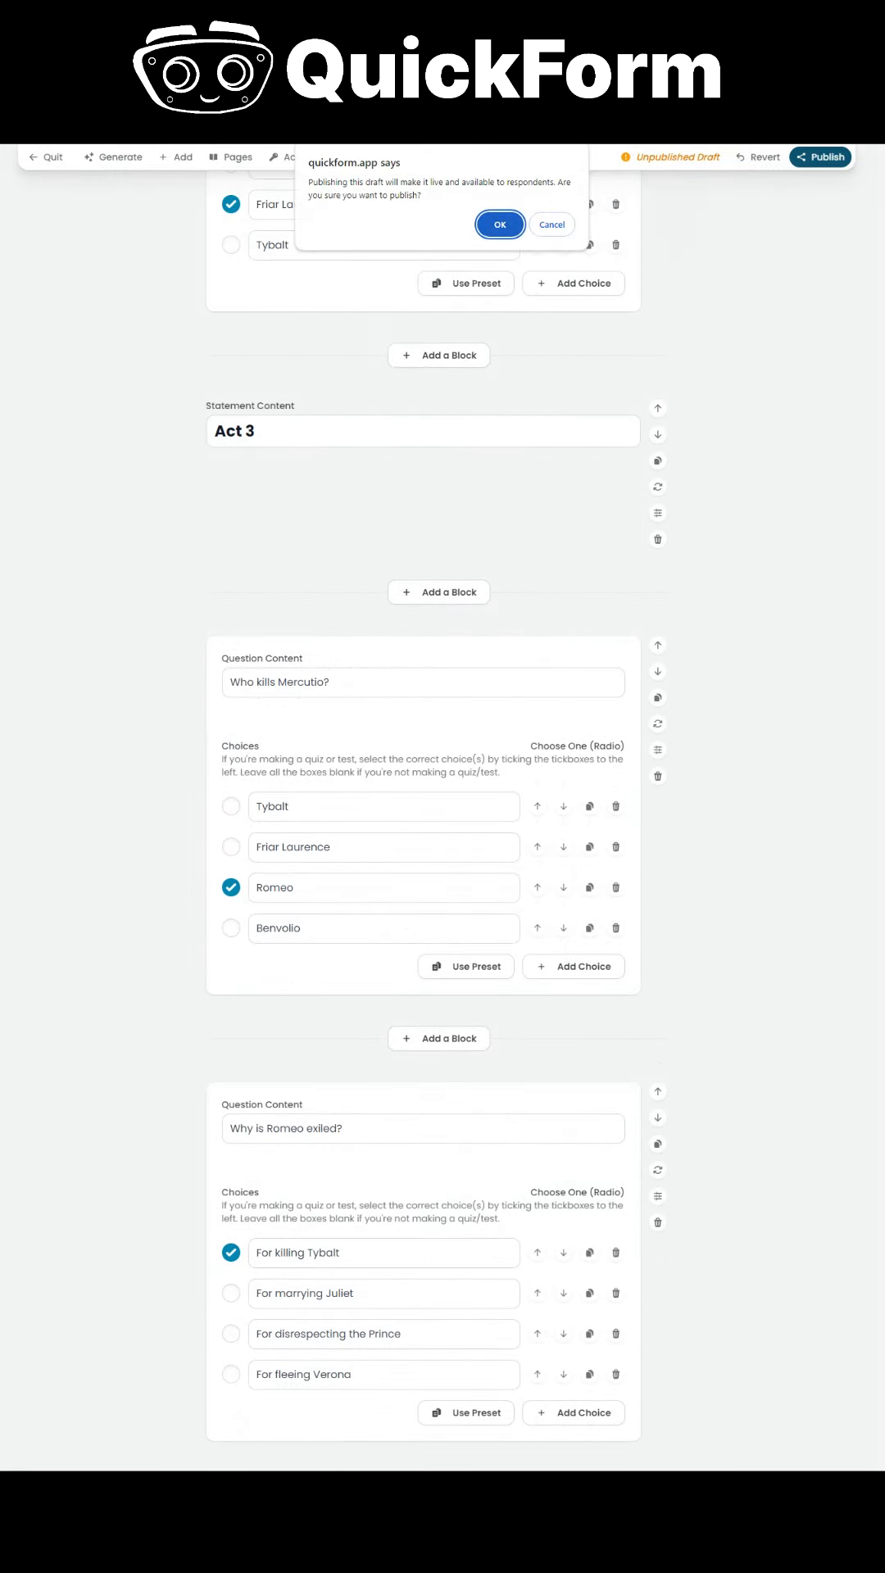
pyautogui.click(499, 224)
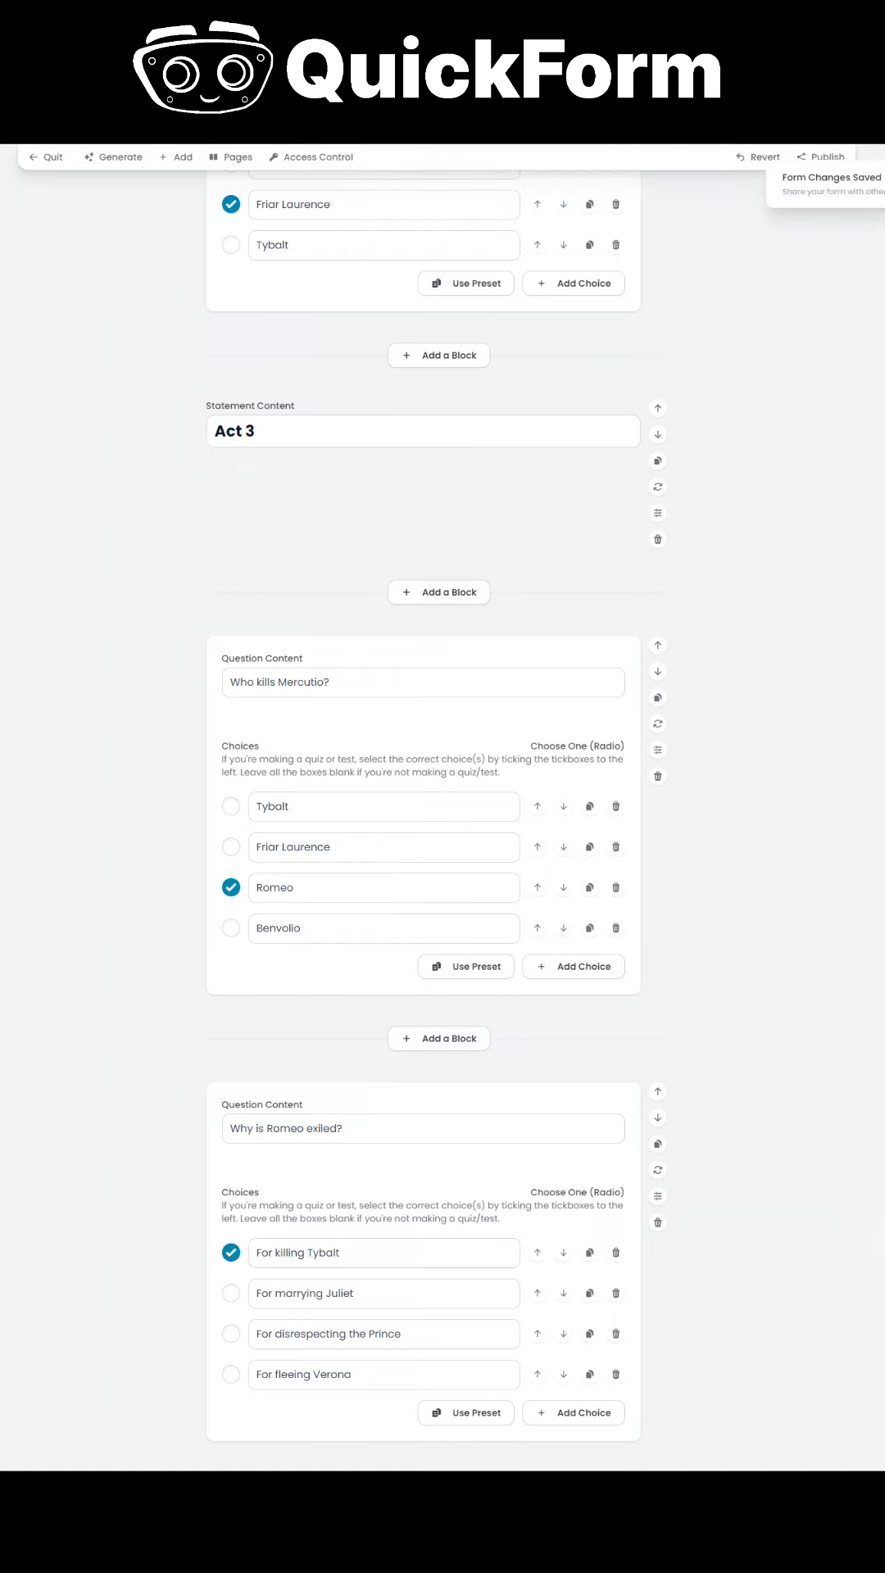
pyautogui.click(821, 156)
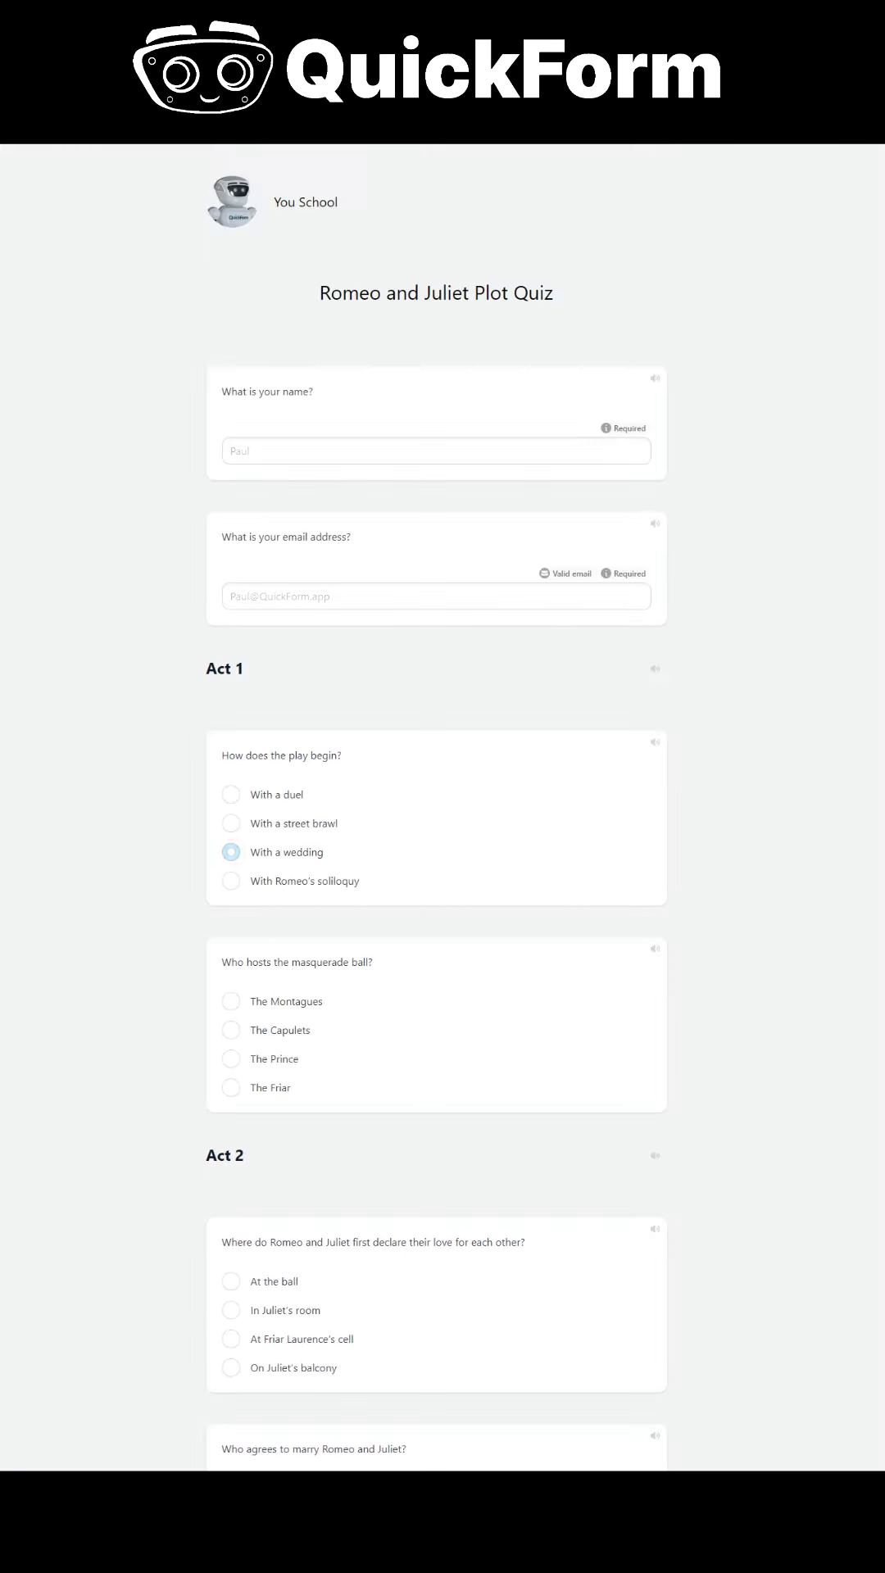
# - Answer The Prince as ball host, On Juliet's balcony for the declaration, and Friar Laurence as officiant
pyautogui.scroll(-3)
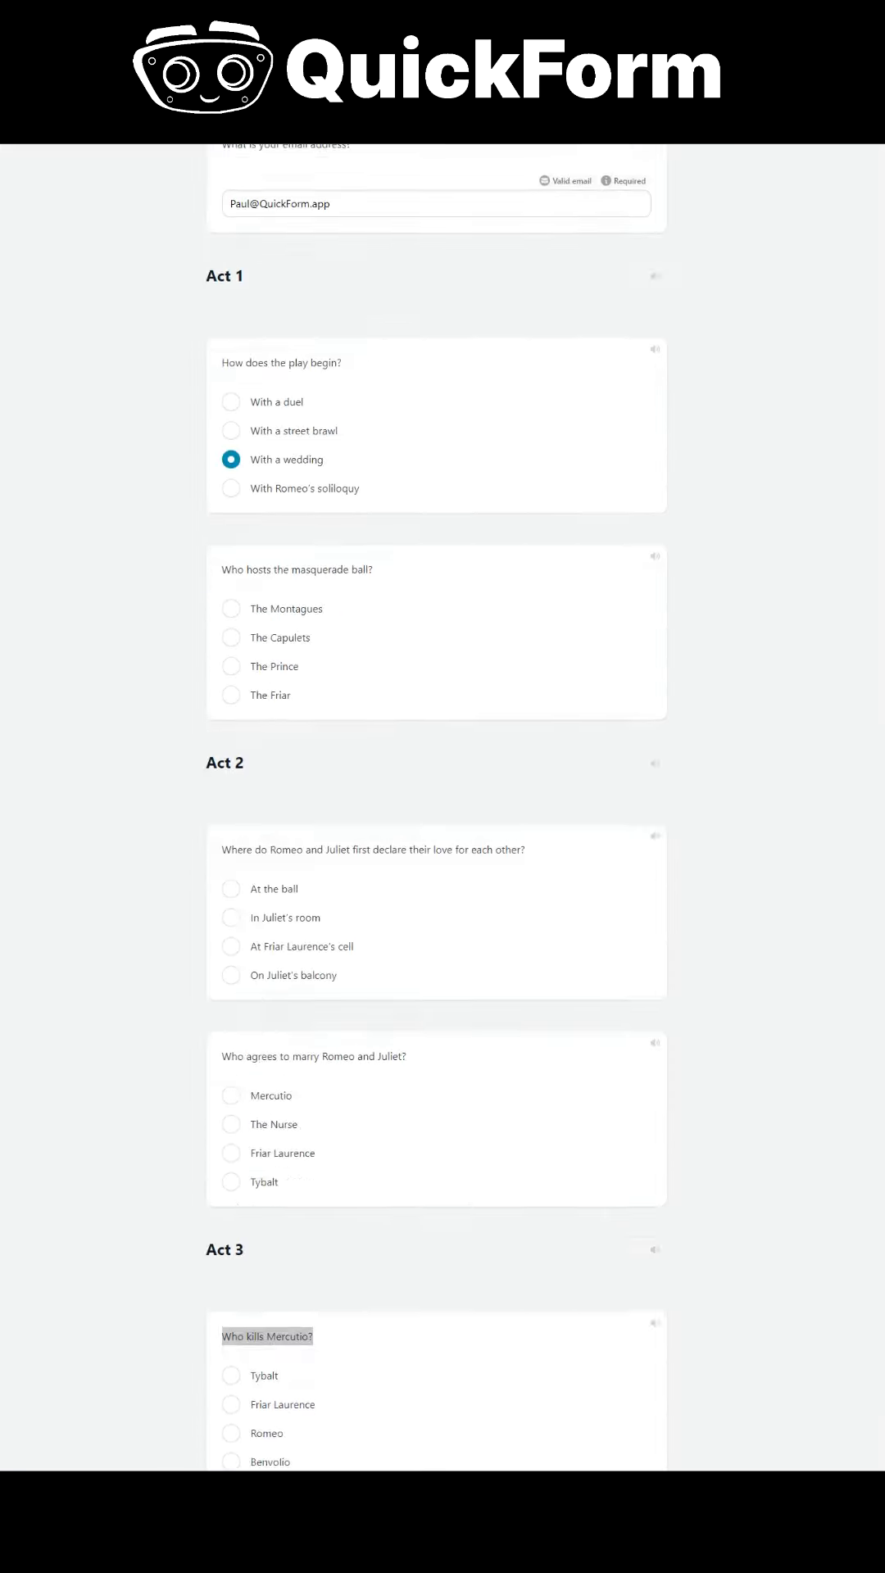
pyautogui.click(231, 666)
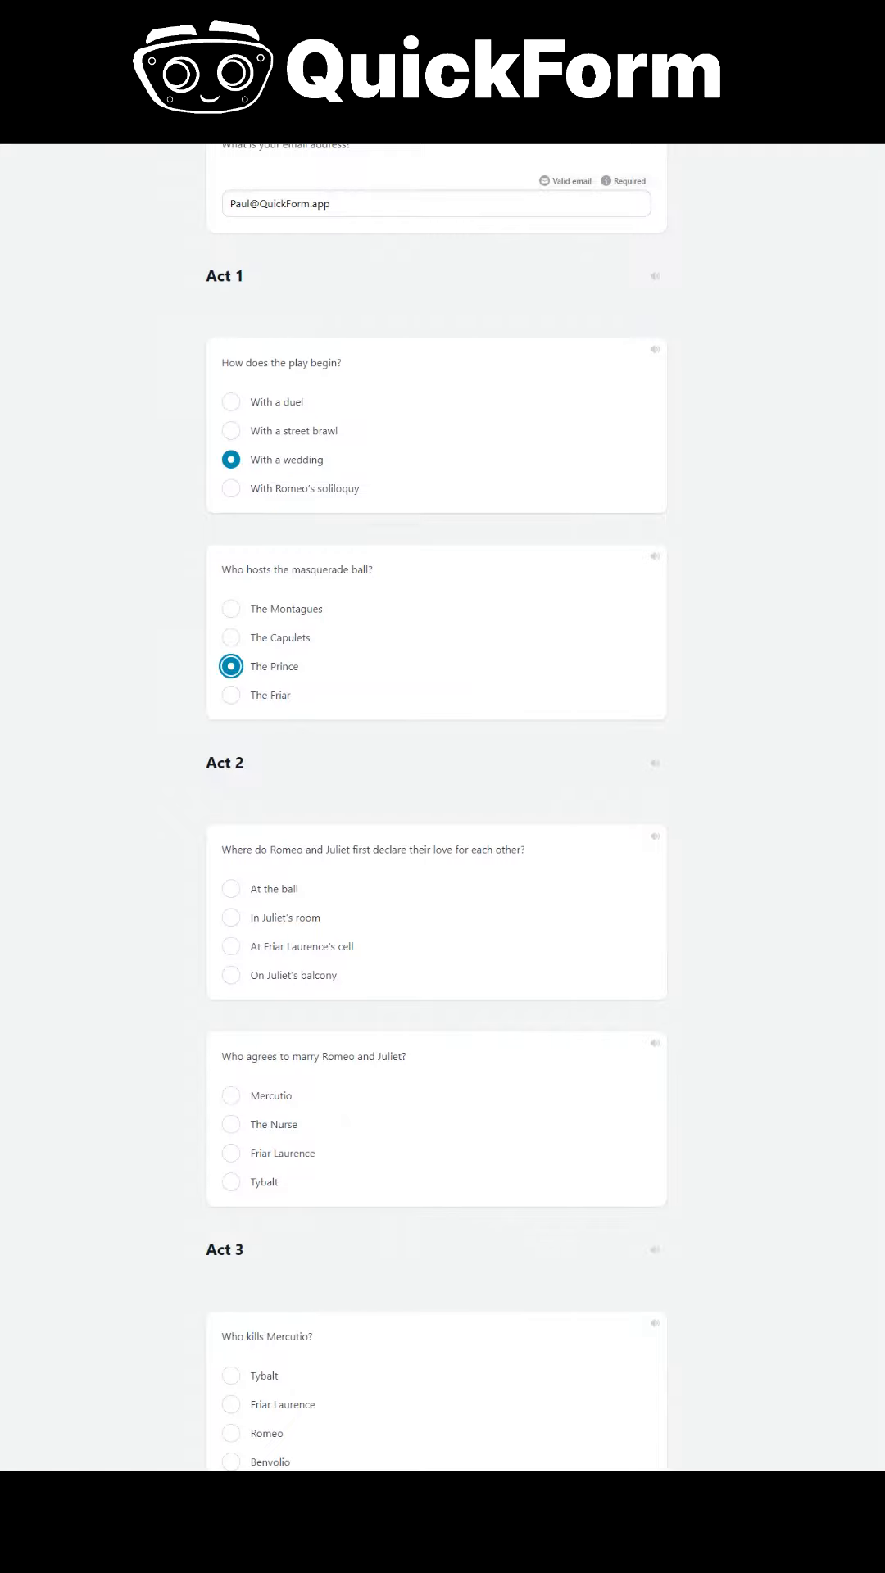
pyautogui.click(231, 974)
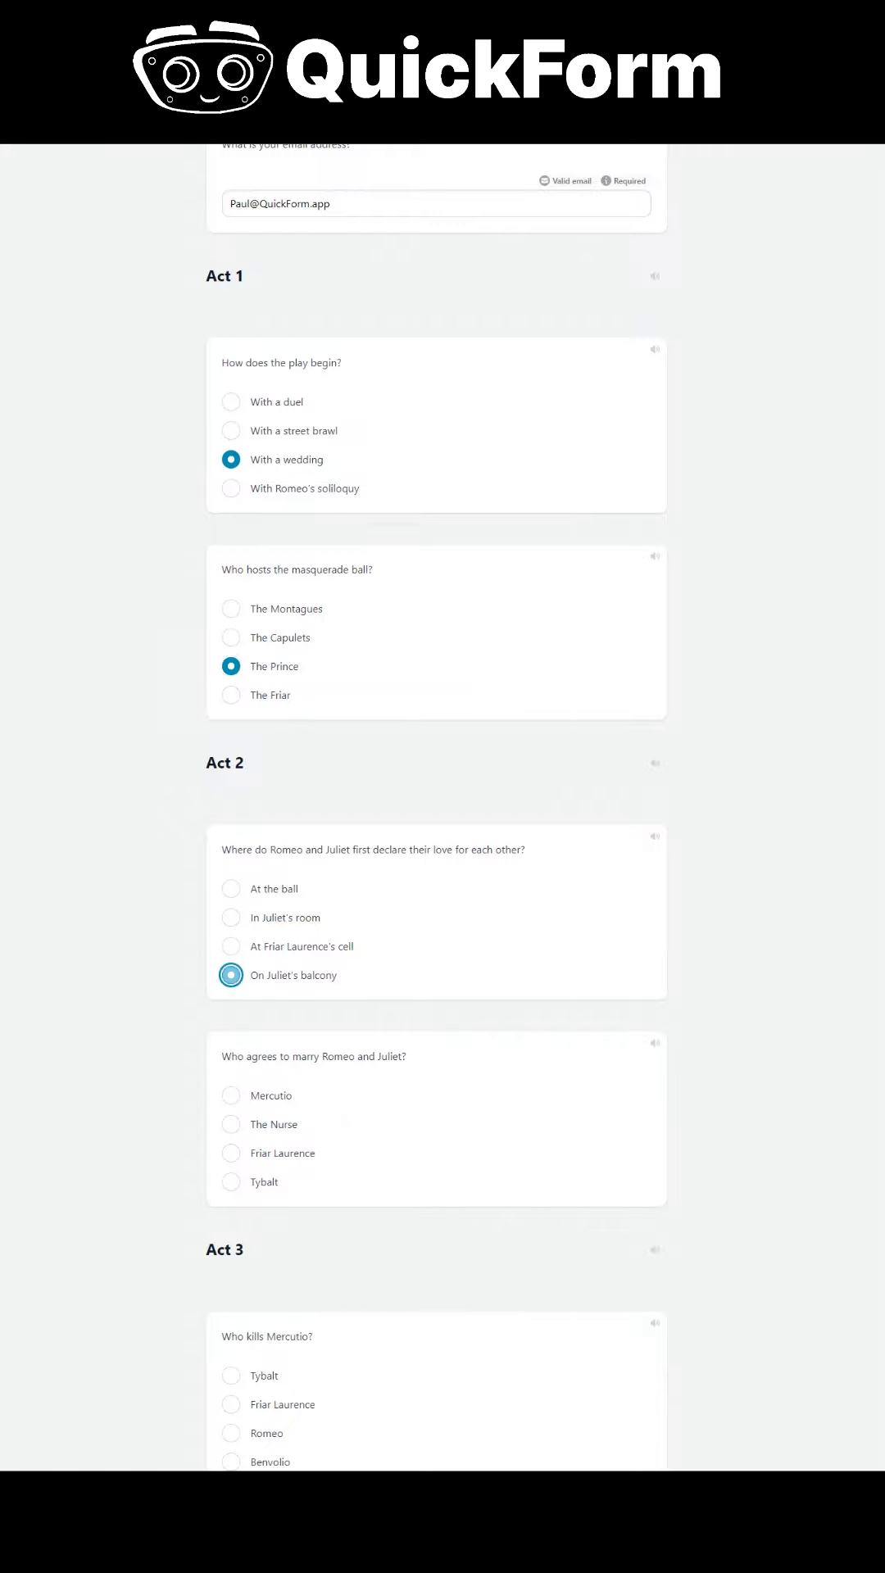
pyautogui.scroll(-3)
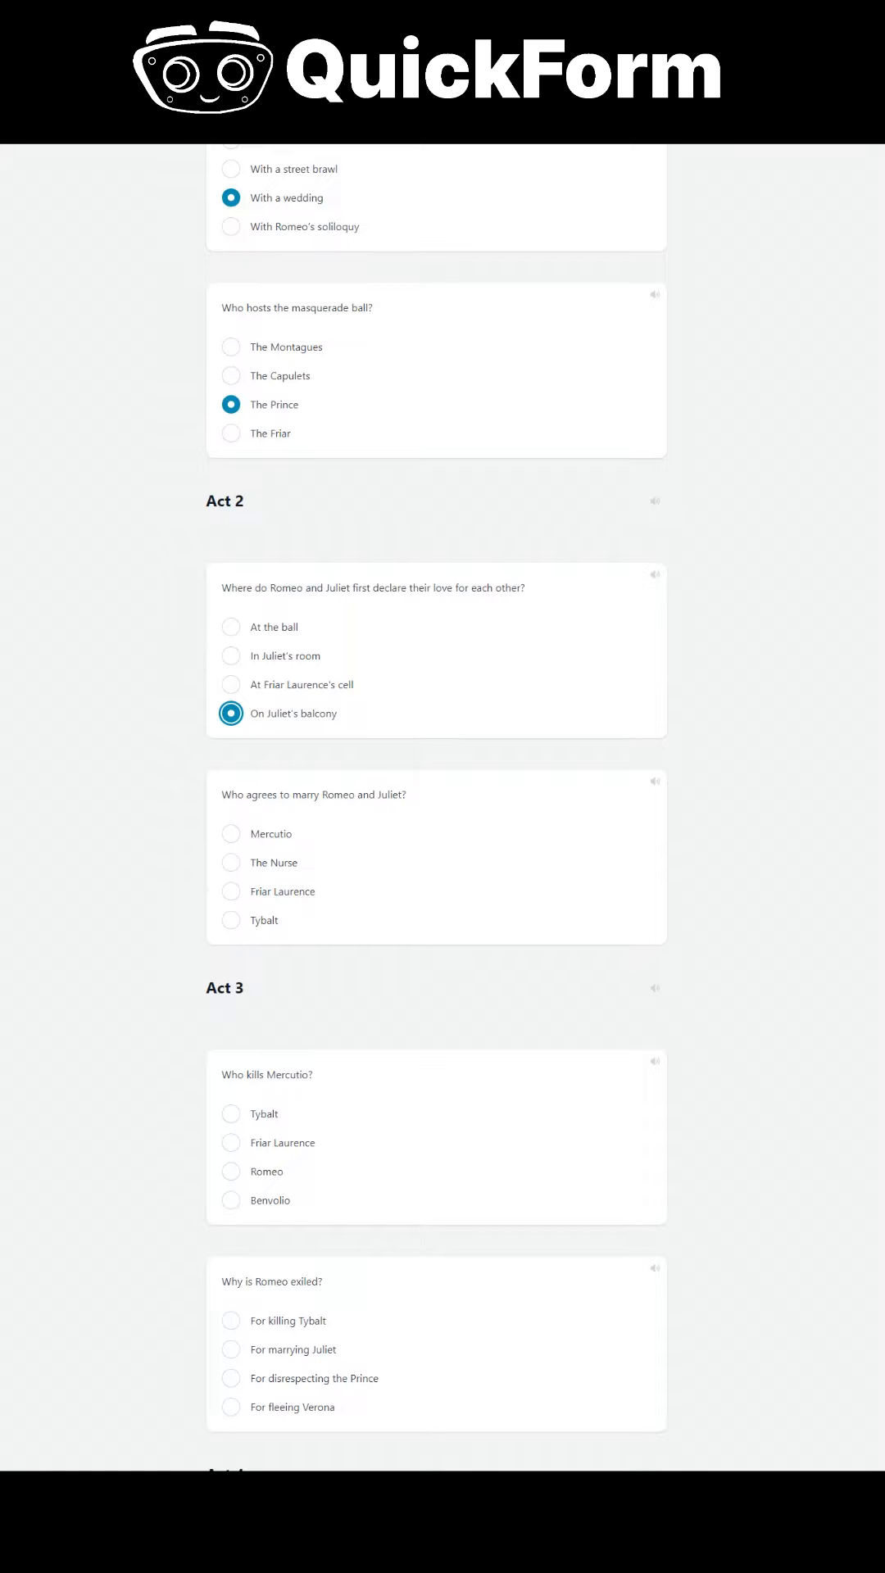
pyautogui.click(232, 891)
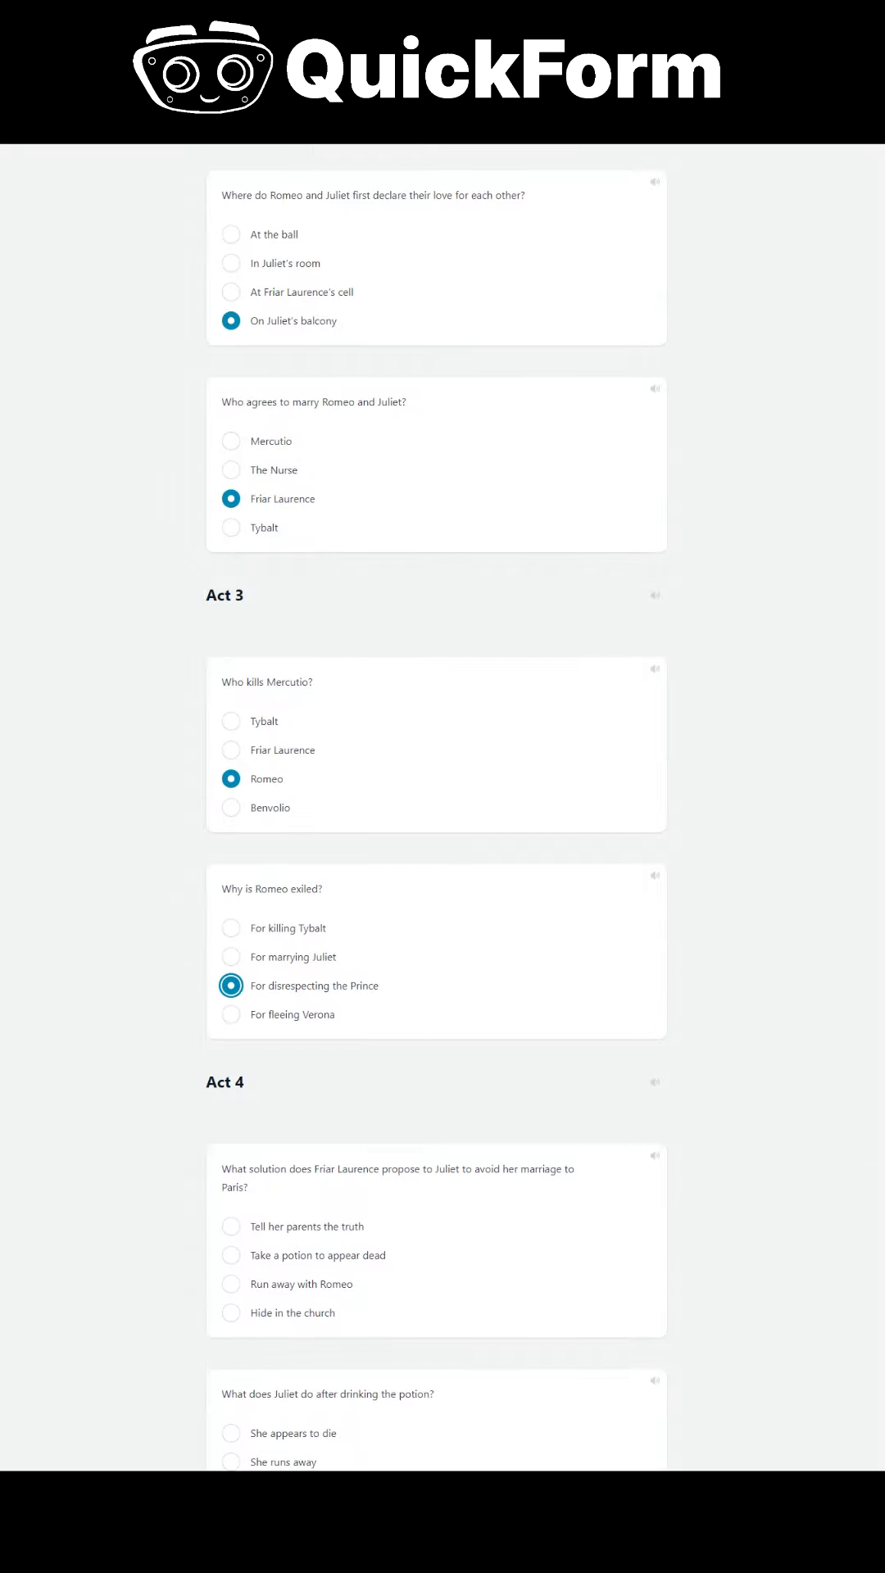
pyautogui.scroll(-3)
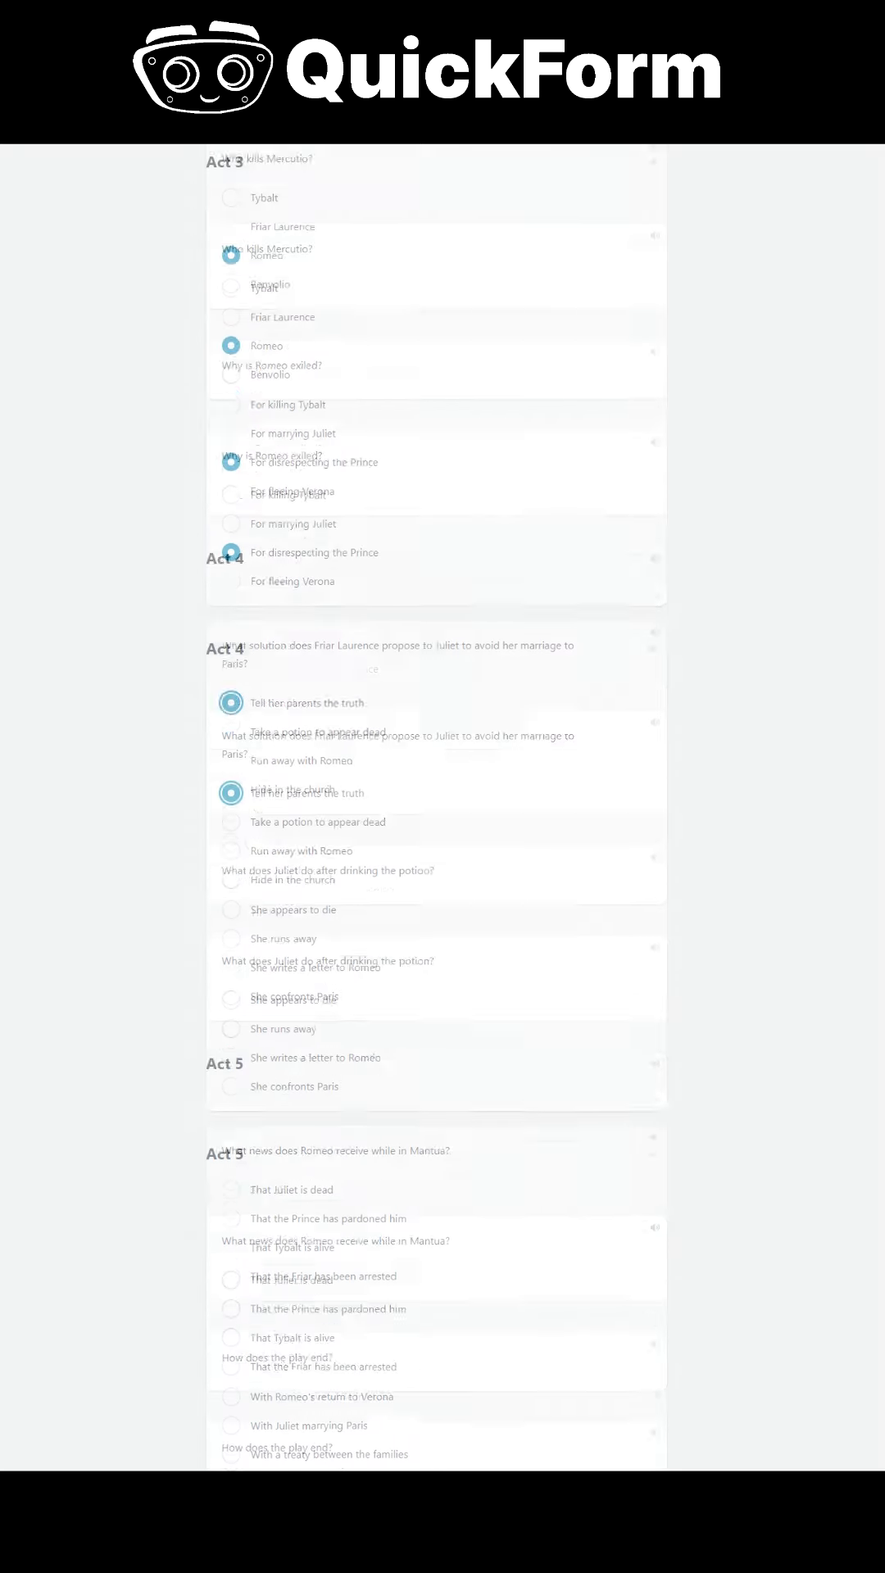
# - Finish the remaining answers, submit the quiz, and show the dashboard listing the response
pyautogui.scroll(-3)
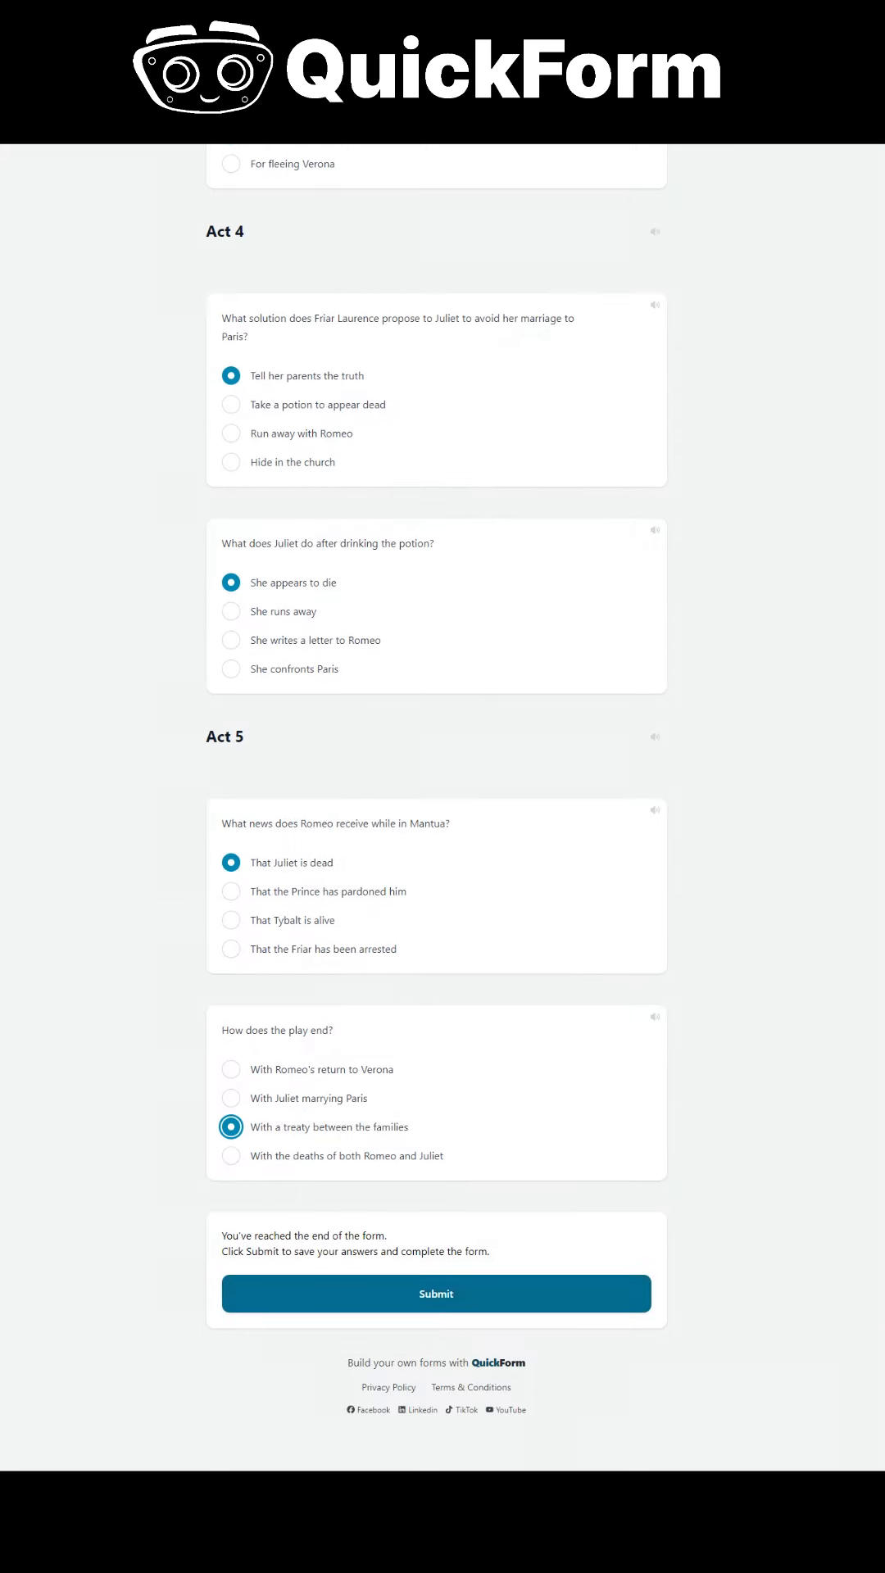
pyautogui.click(434, 1292)
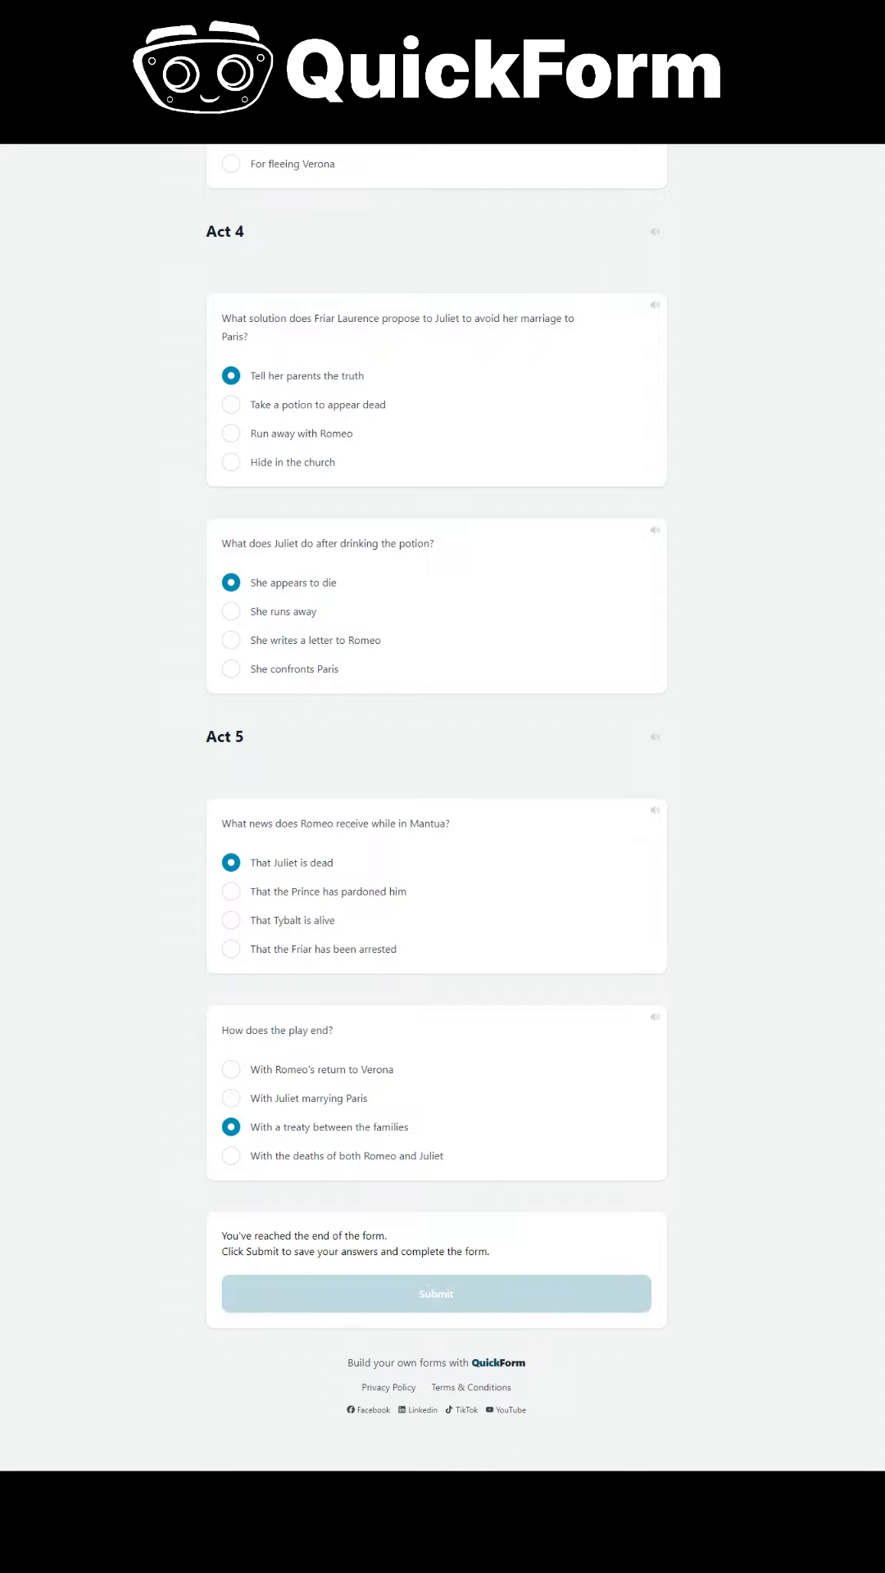
pyautogui.click(435, 1293)
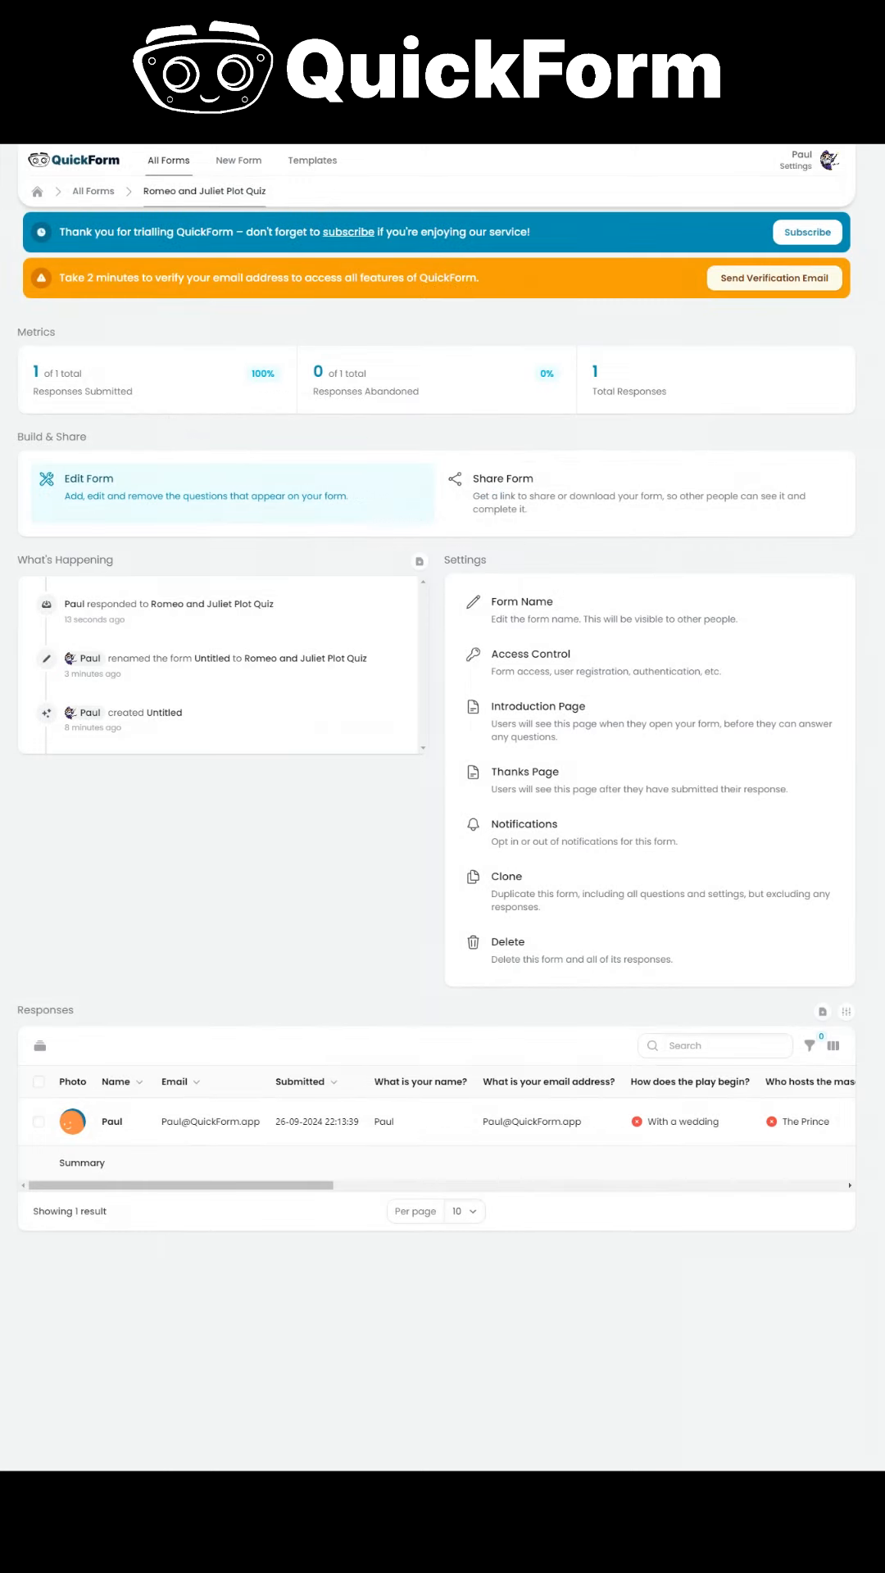
# - Download Paul's graded response as a PDF and review the answers marked right or wrong
pyautogui.hscroll(3)
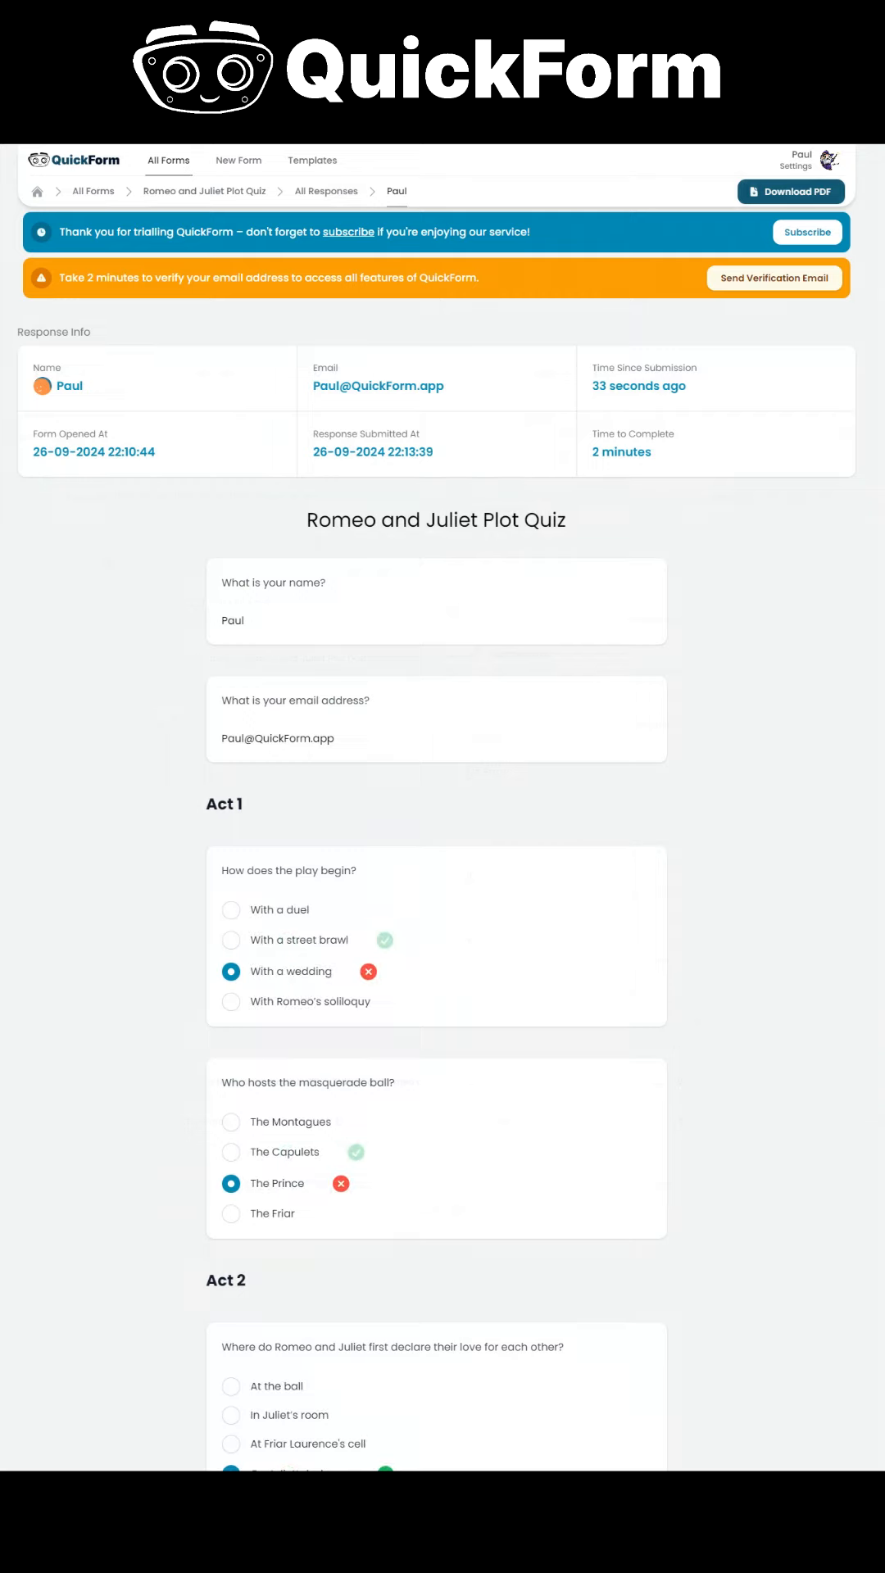
pyautogui.click(790, 191)
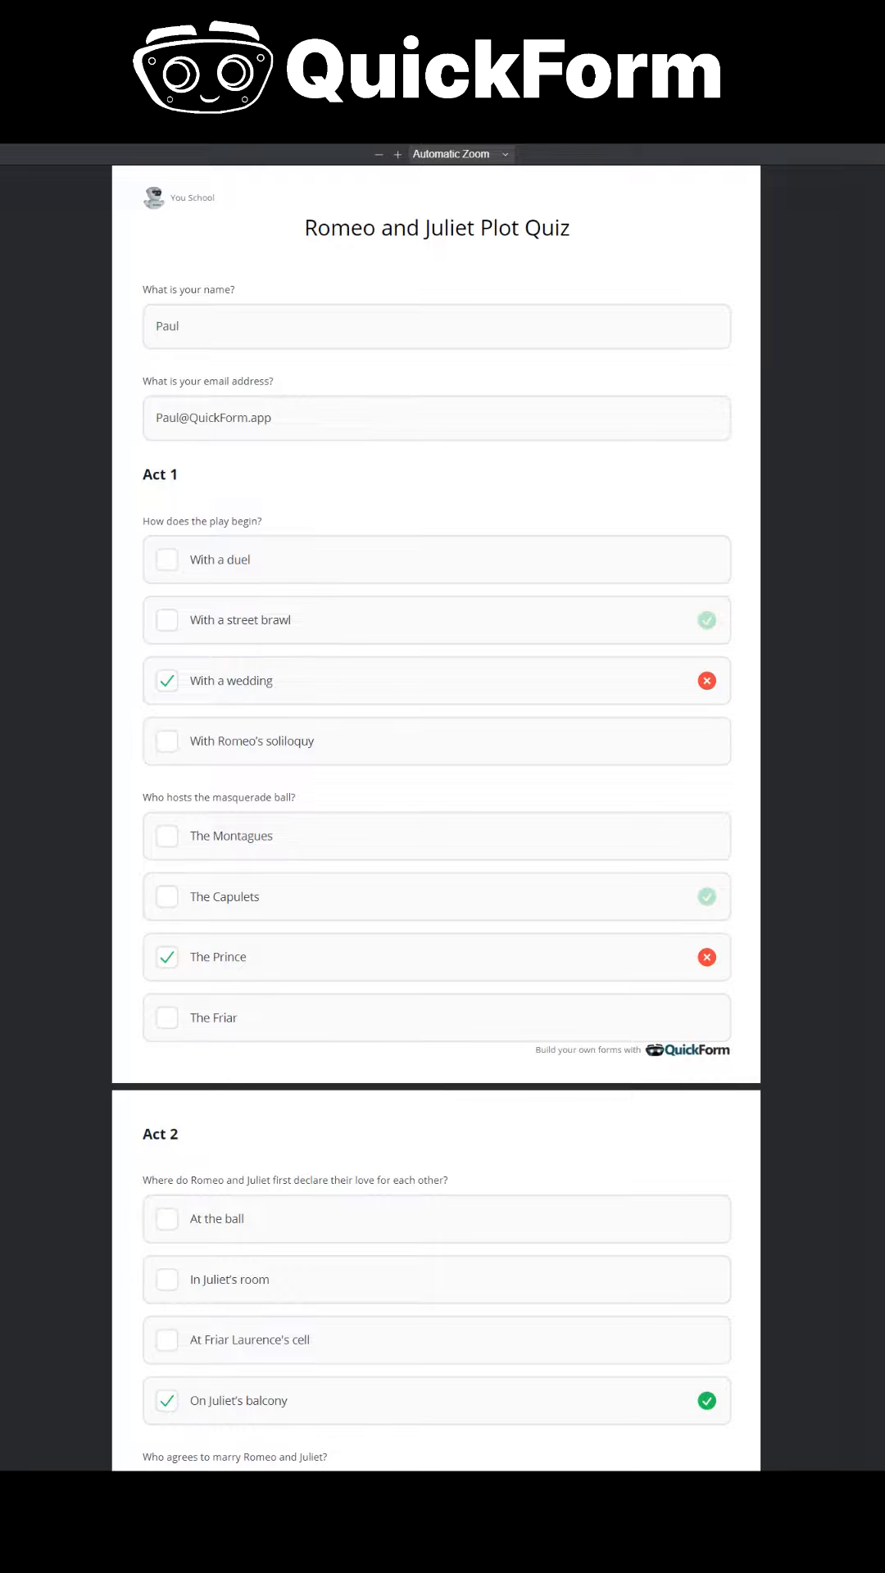
pyautogui.scroll(-3)
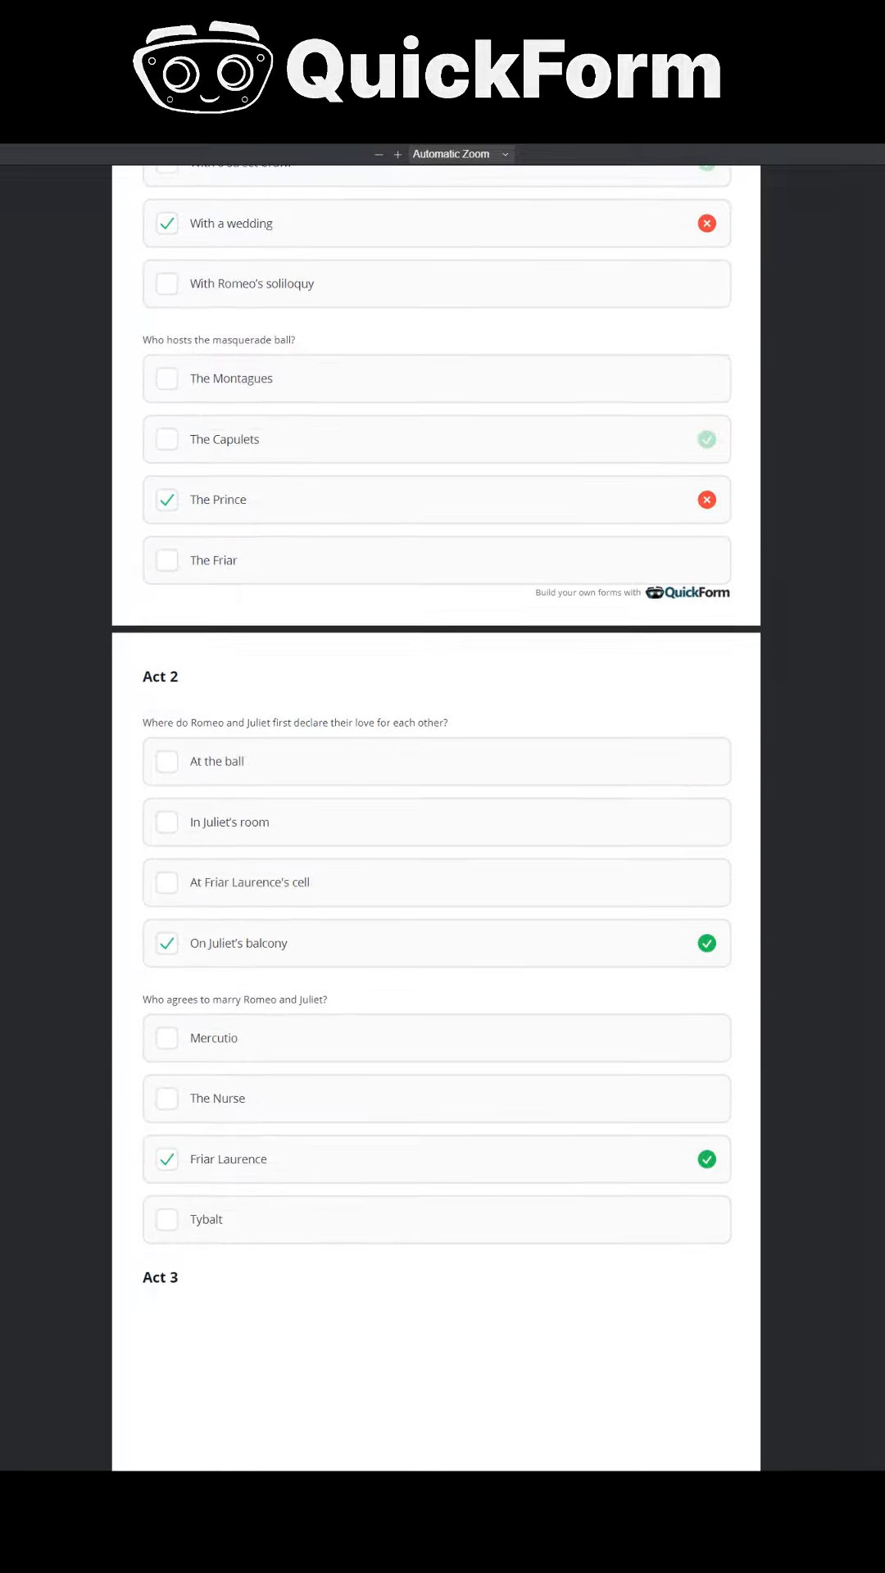
pyautogui.scroll(-3)
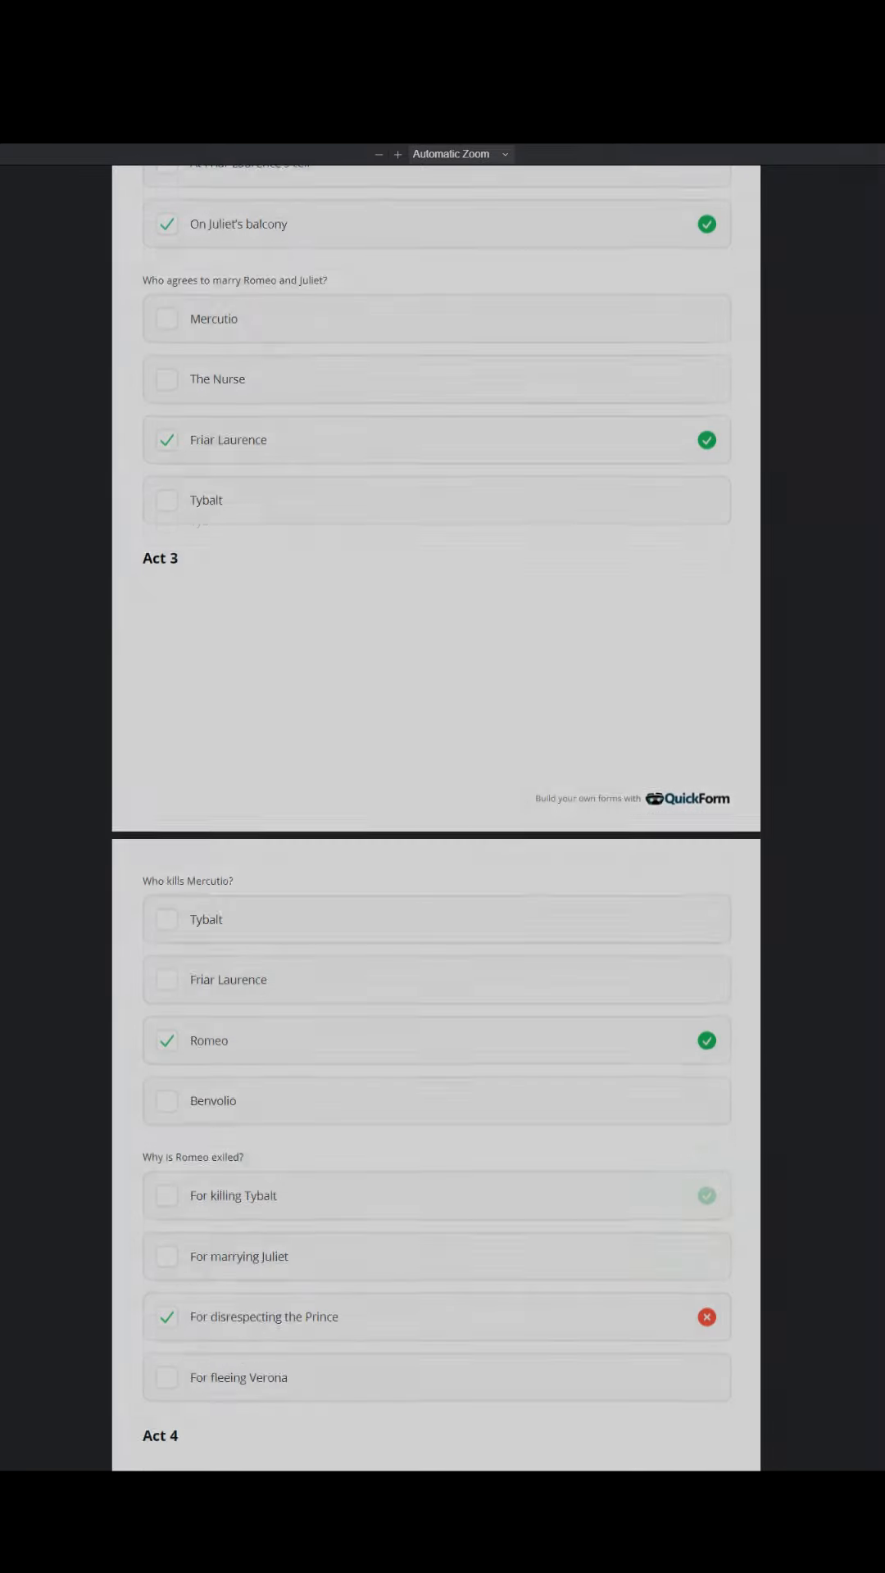